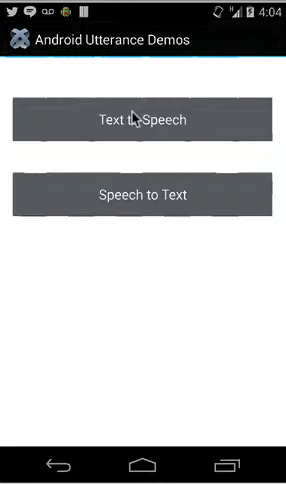
Run the Text to Speech demo reading "Hello world. How are you?" and return to the menu
left_click(144, 124)
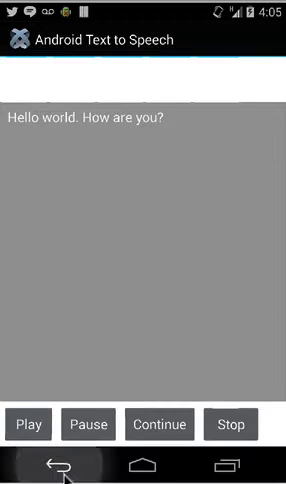
left_click(58, 464)
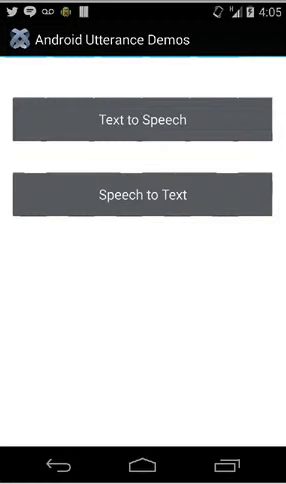
Switch from the menu into the Speech to Text demo
left_click(144, 196)
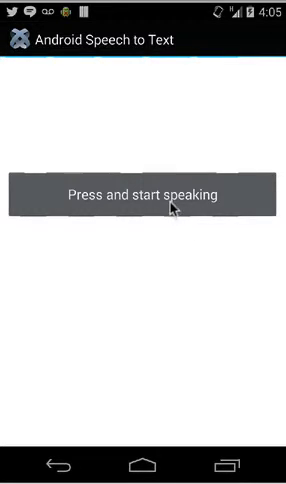
Start Google voice input so the "Say something interesting" prompt is listening
left_click(144, 192)
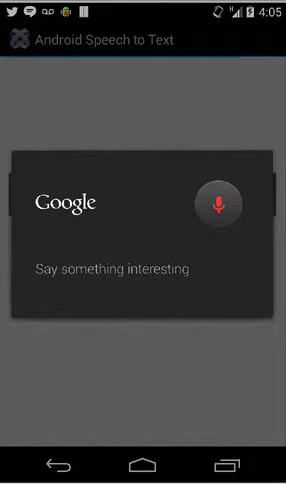
left_click(218, 204)
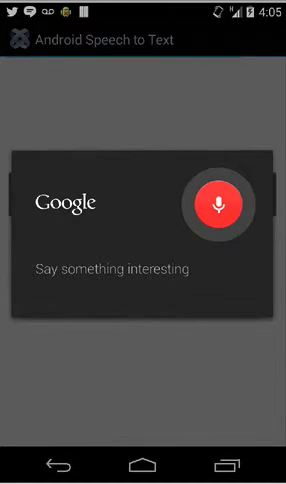